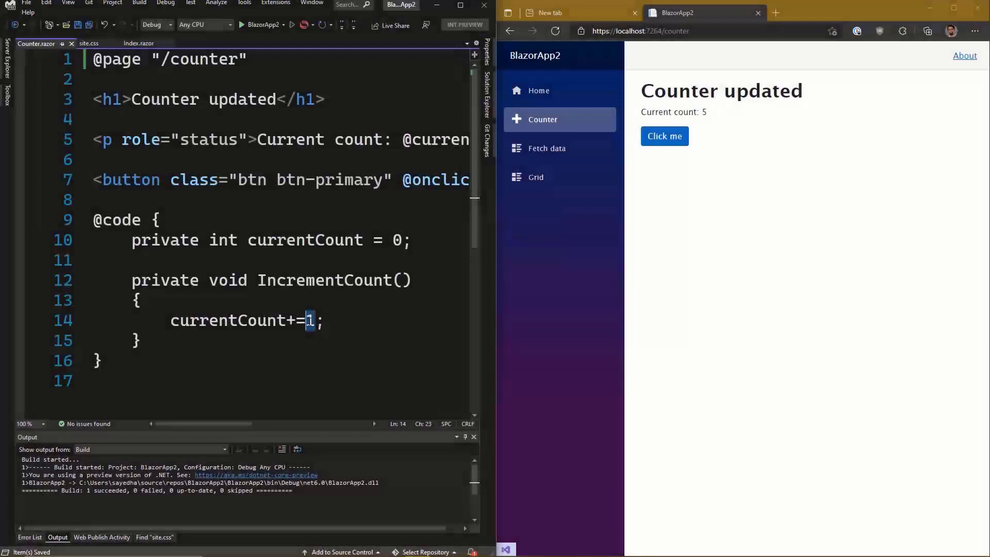
Step: Change the Counter.razor increment to 5 and click 'Click me' twice to see it hot-reload
text(5)
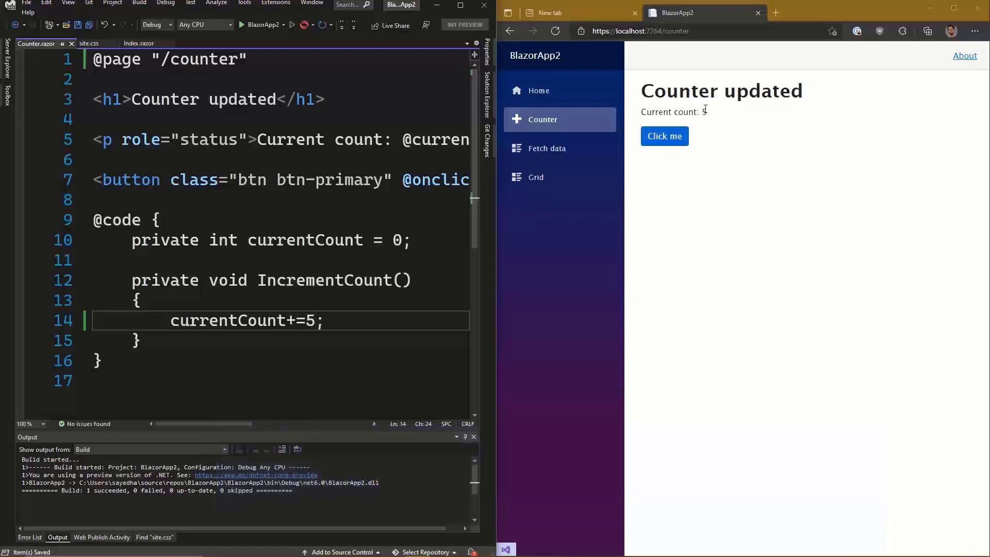
click(664, 136)
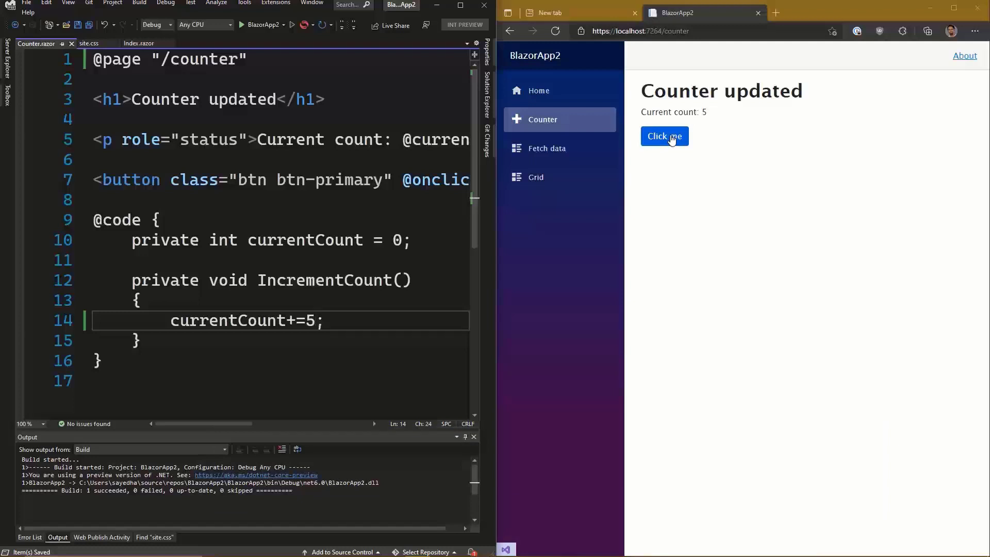
click(664, 136)
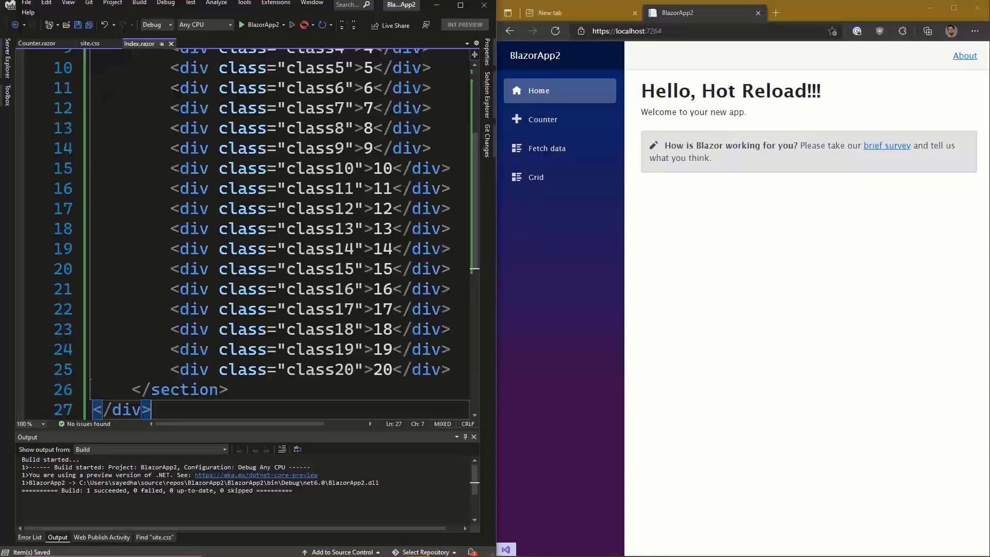
Step: In site.css add a '.grid h2 { text-align: center' rule and watch the app update live
click(535, 177)
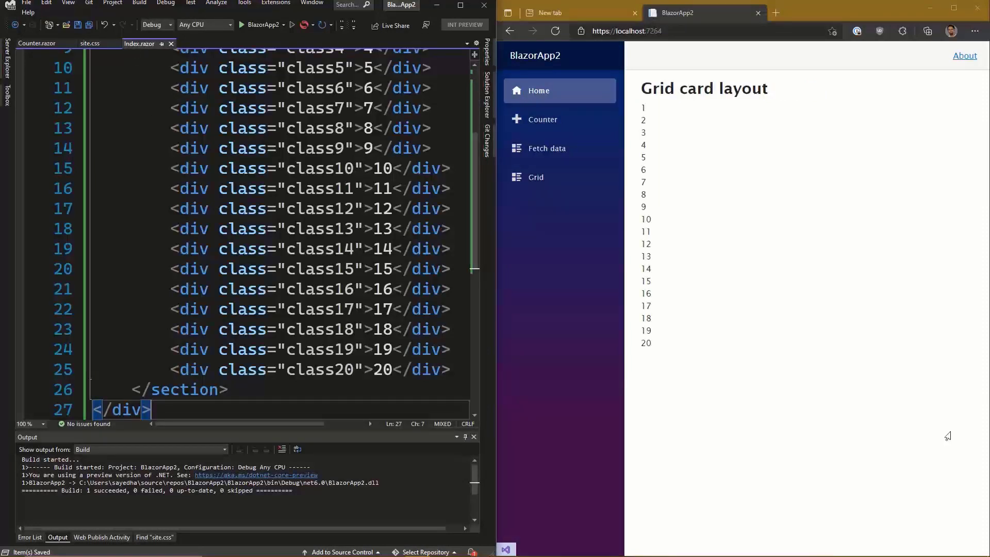
click(91, 44)
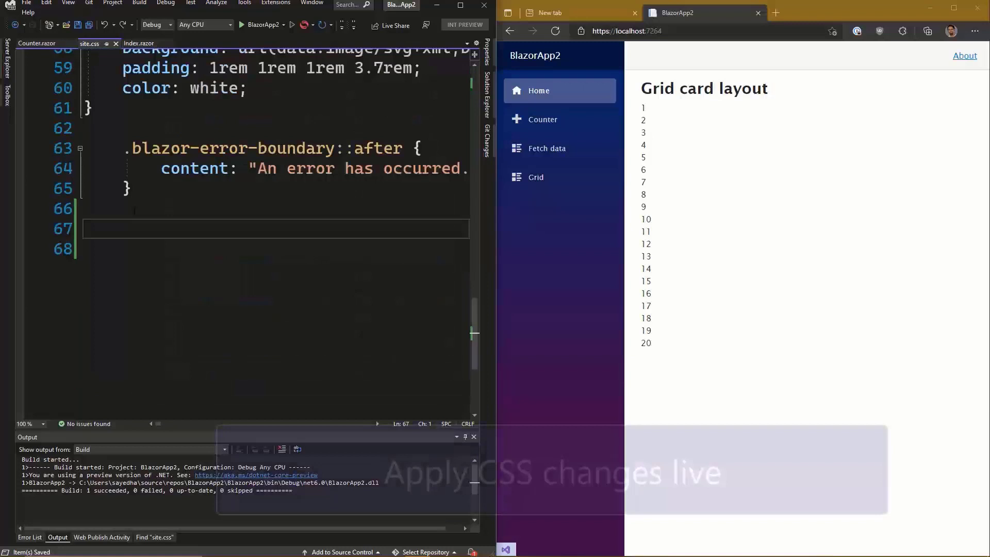
text(.grid h2)
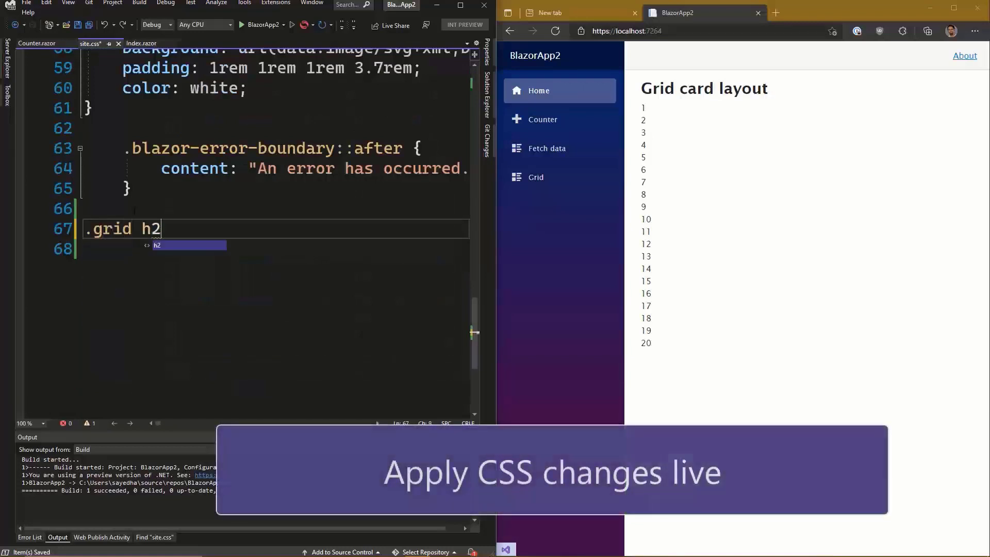
text({)
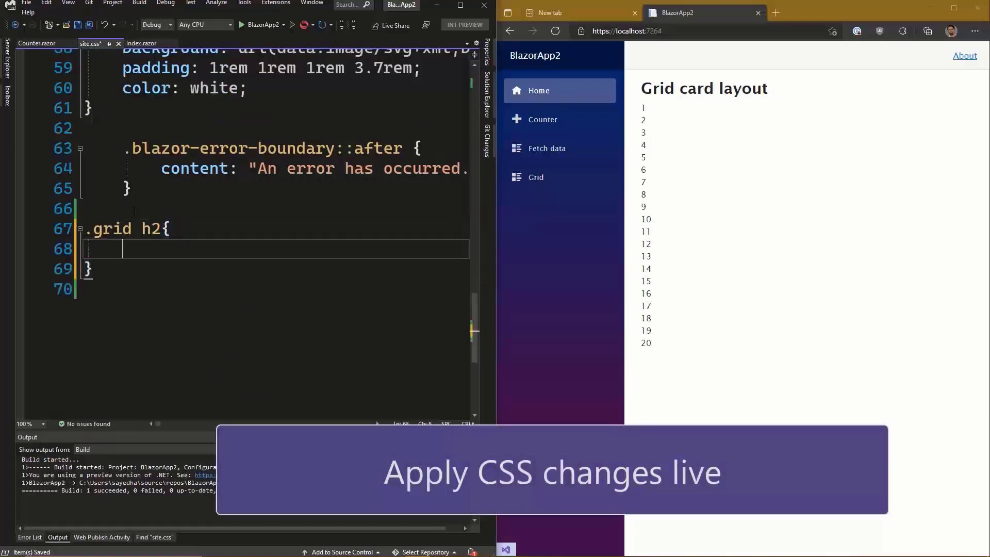
text(text-align)
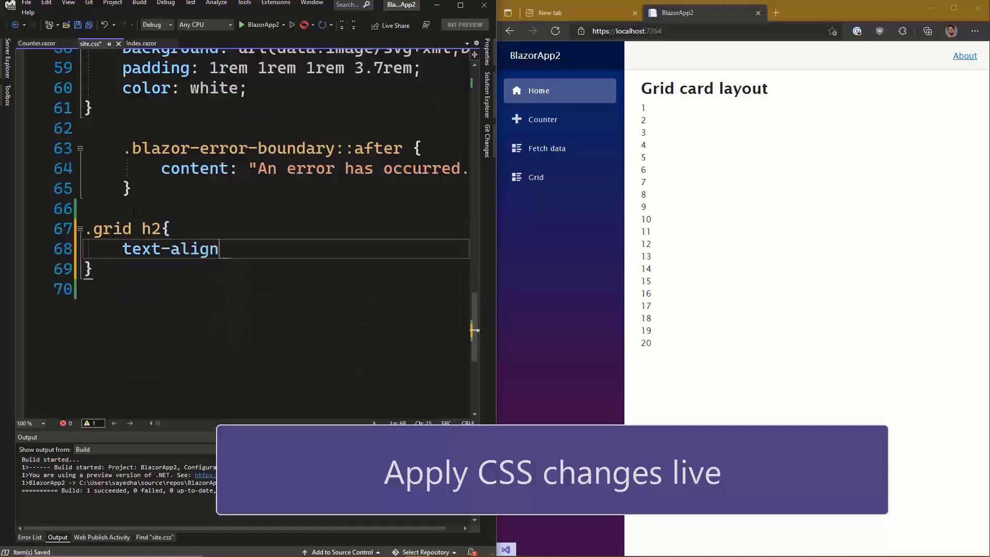
text(: center;)
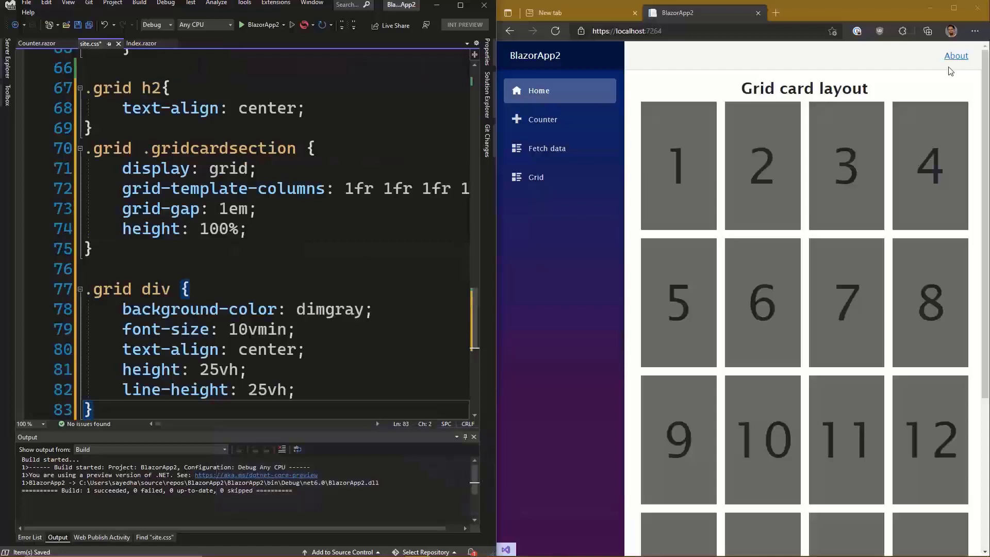
click(954, 7)
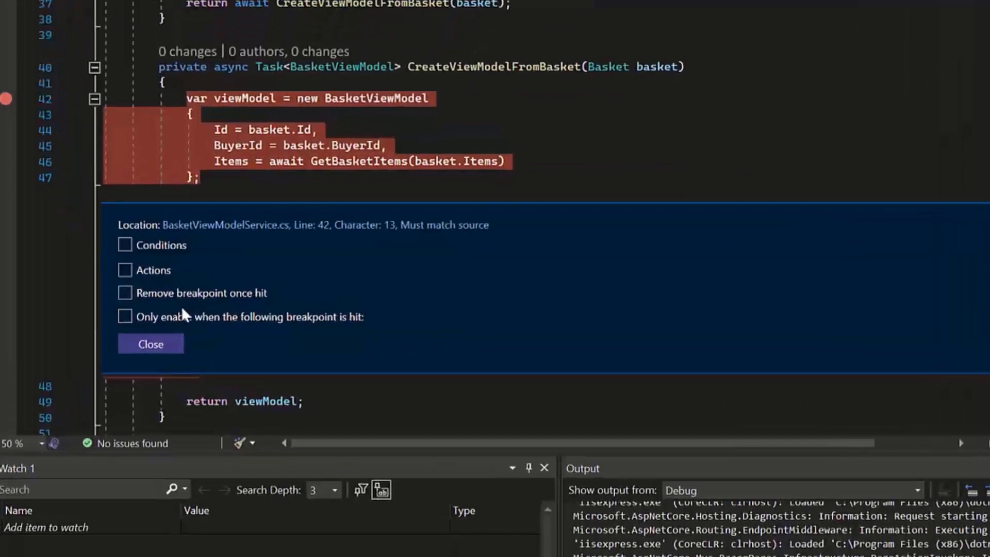
Step: Enable 'Only enable when the following breakpoint is hit' with BasketViewModelService.cs, line 31 as trigger
click(125, 317)
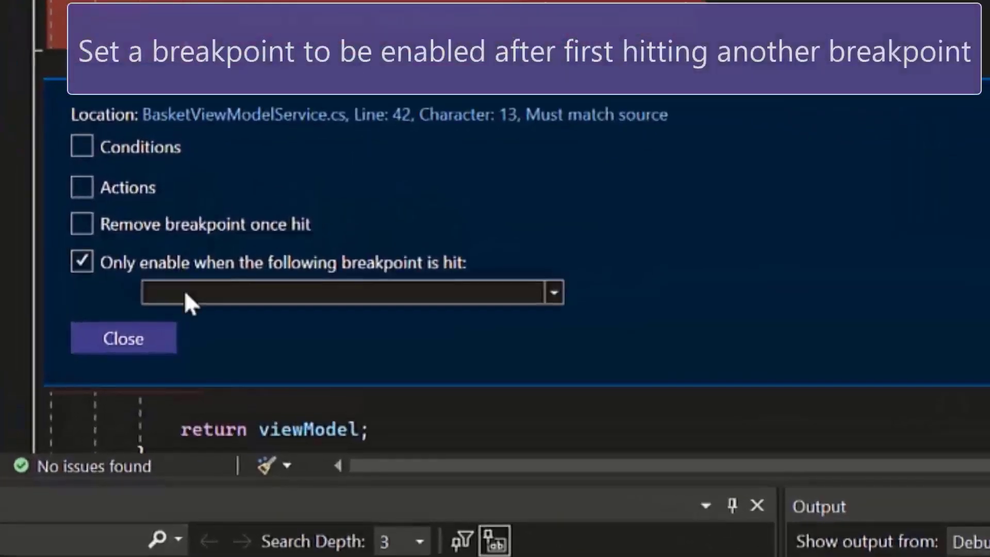
click(554, 292)
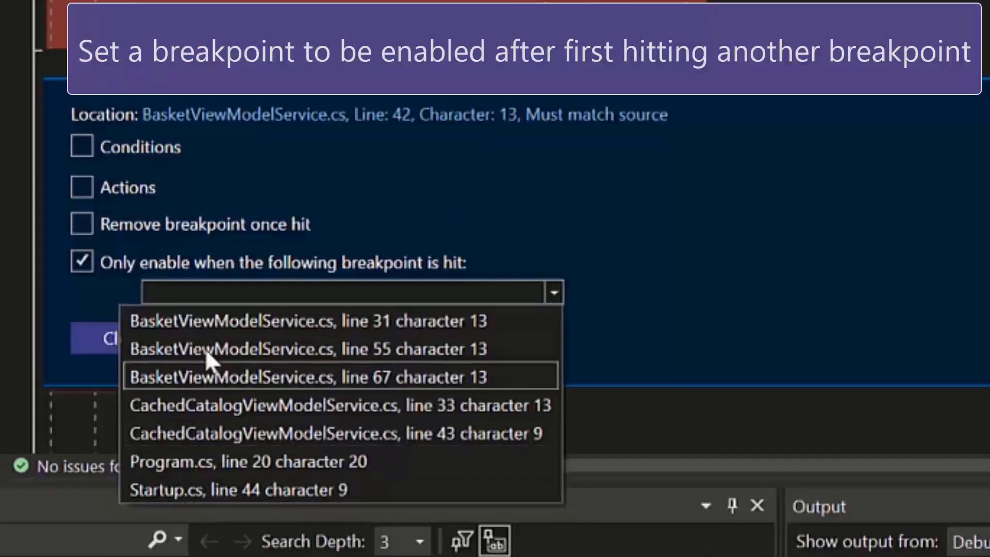
mouse_move(209, 333)
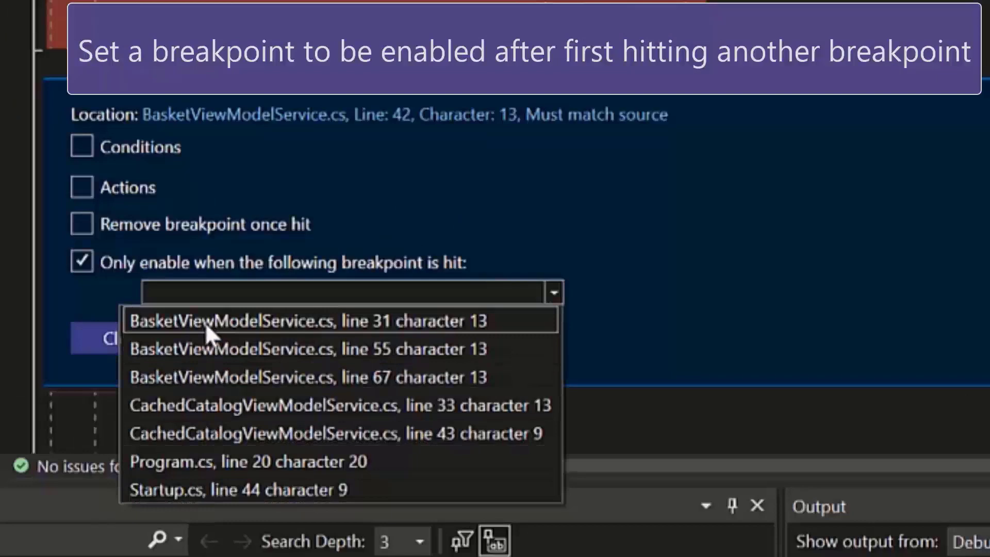
click(223, 321)
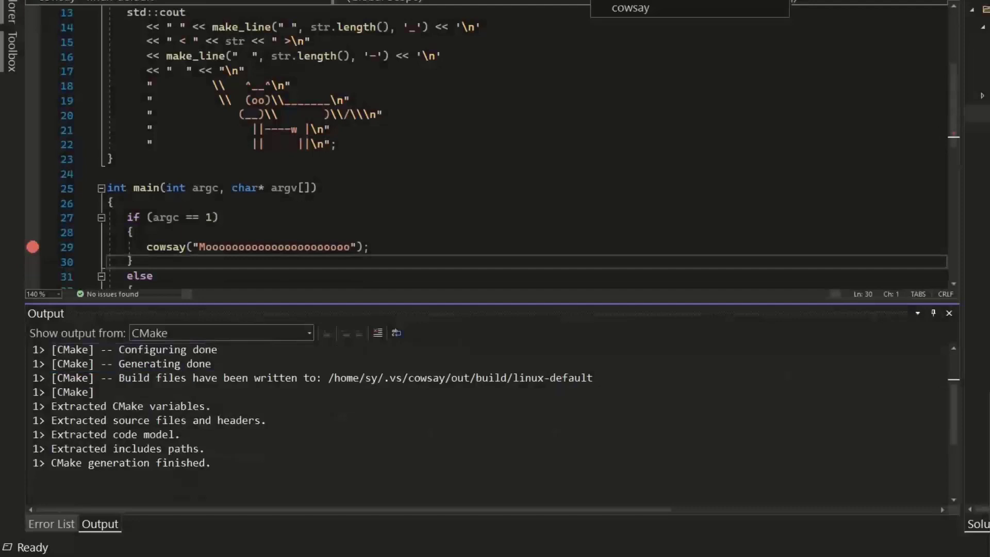
Step: Scroll down through main in the cowsay CMake project
scroll(down, 3)
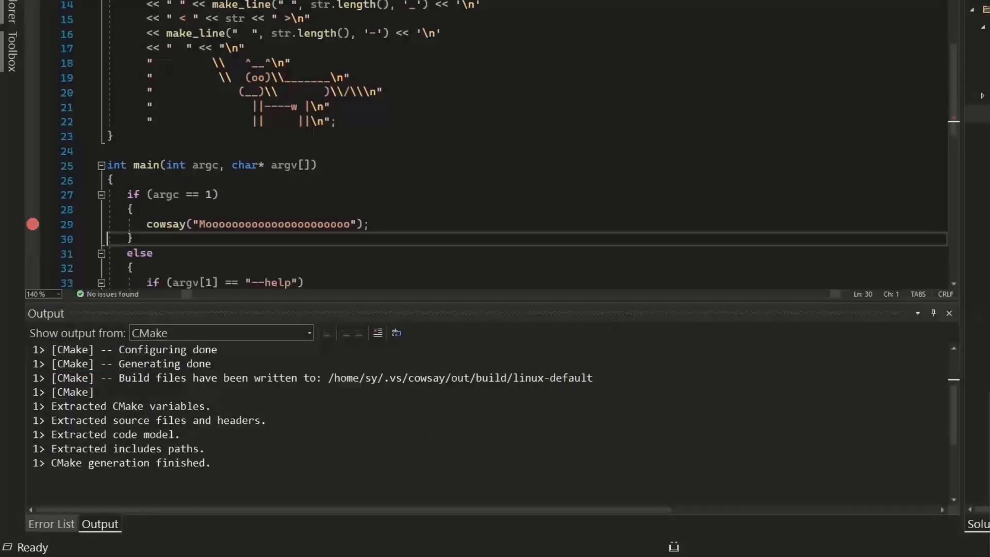